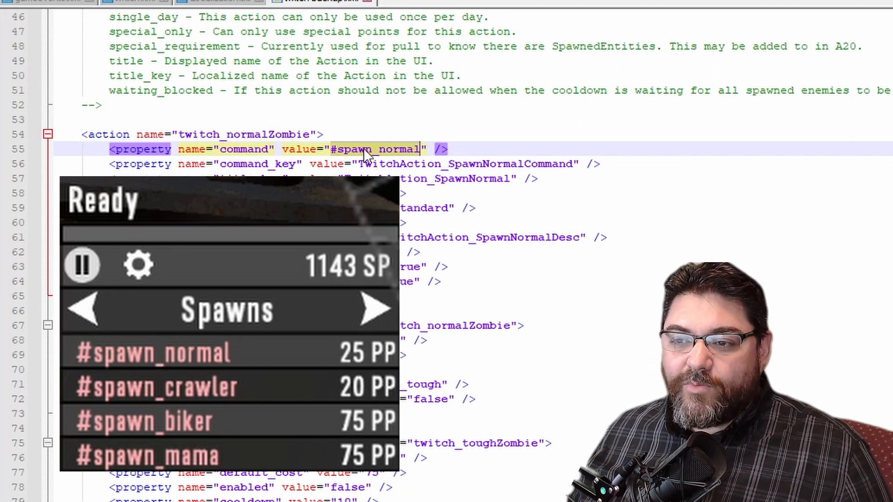
scroll(down, 3)
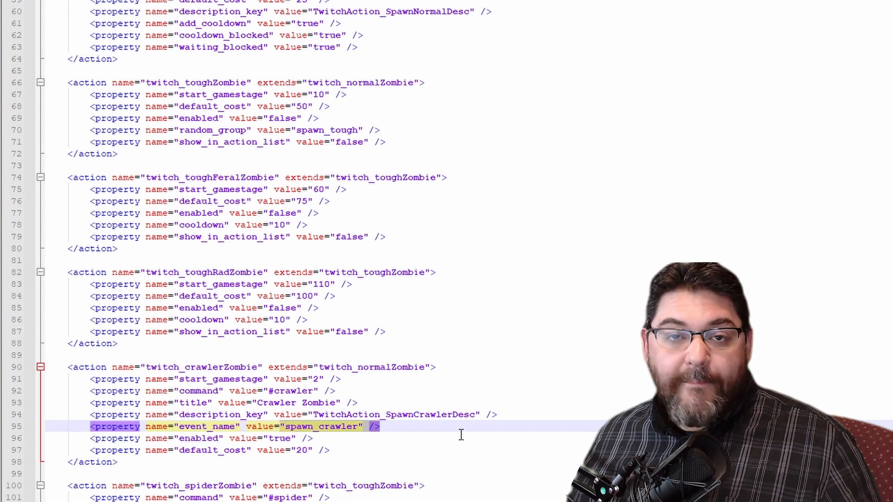
scroll(down, 3)
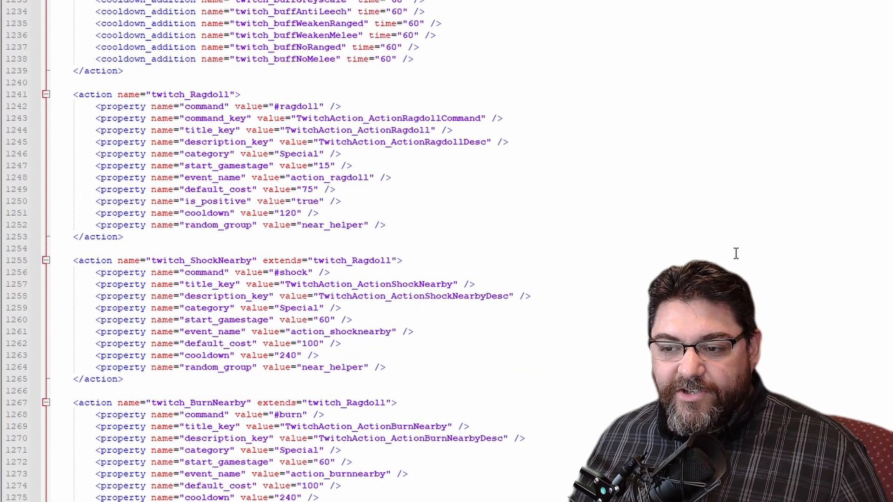